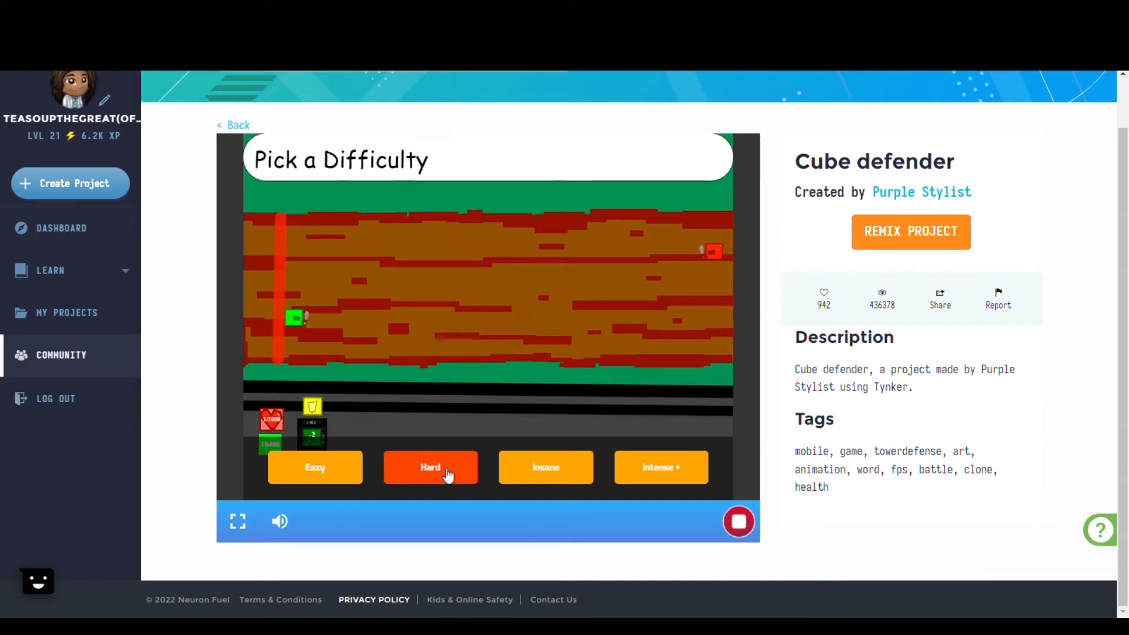
# Choose Hard difficulty when Cube defender asks, starting the cube battle
pyautogui.click(430, 467)
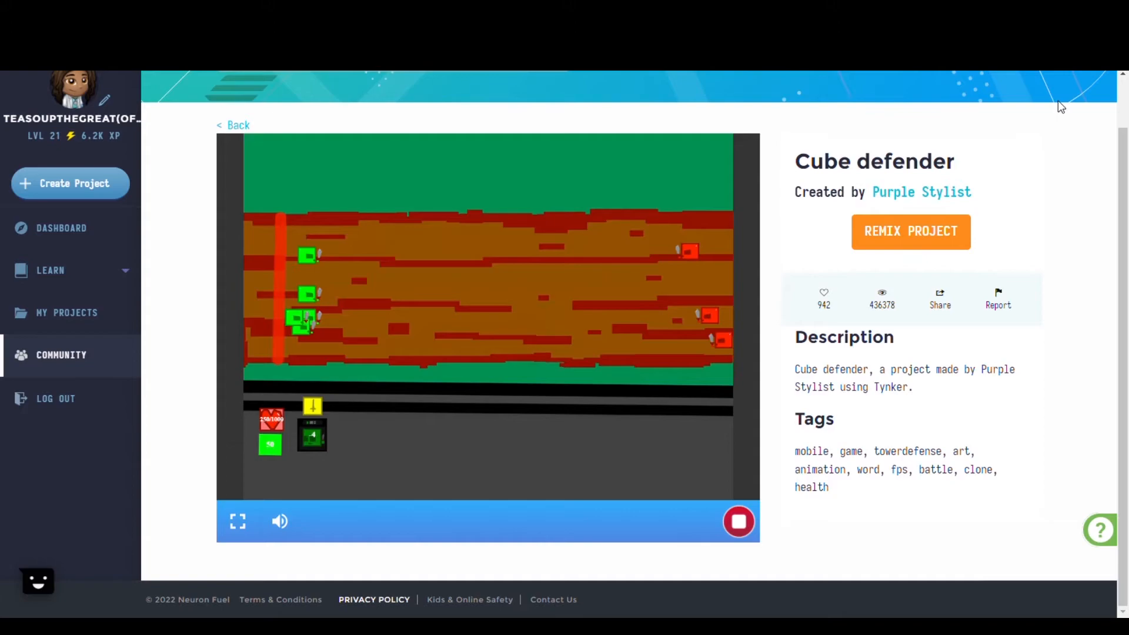
# Browse Cube defender's Stage scripts down through the difficulty settings to the enemy clone scripts
pyautogui.click(910, 232)
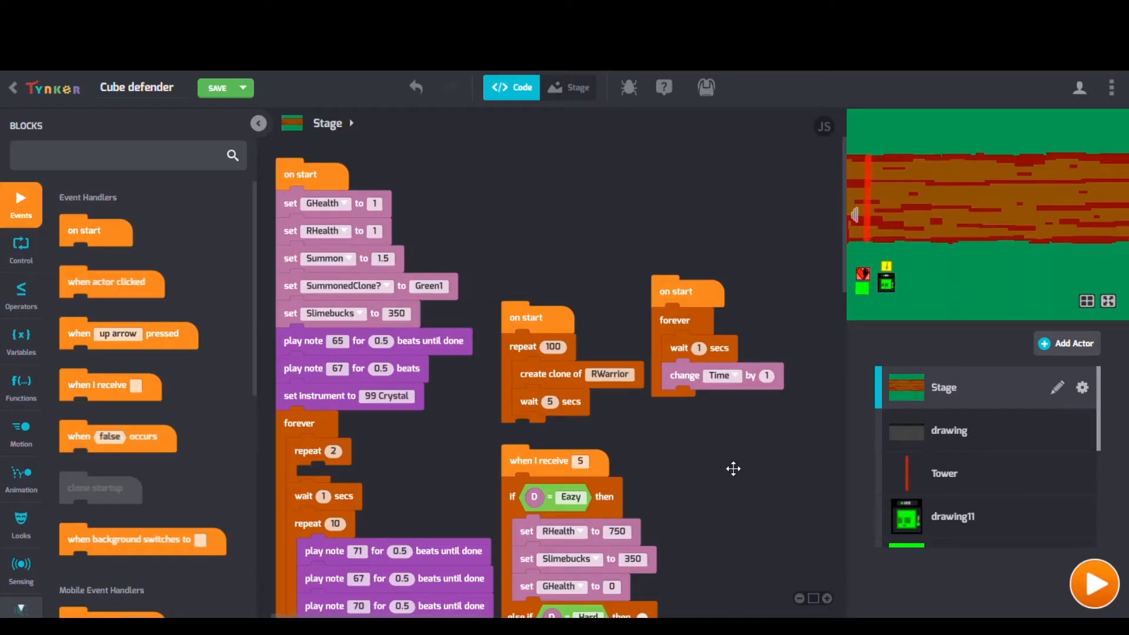
pyautogui.scroll(-3)
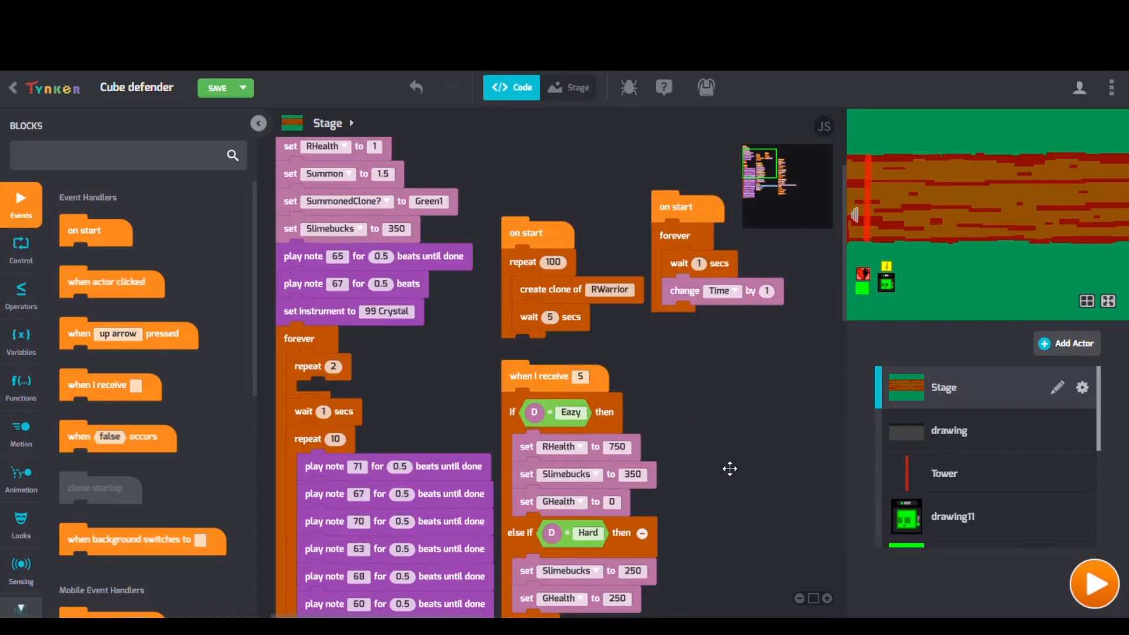
pyautogui.scroll(-3)
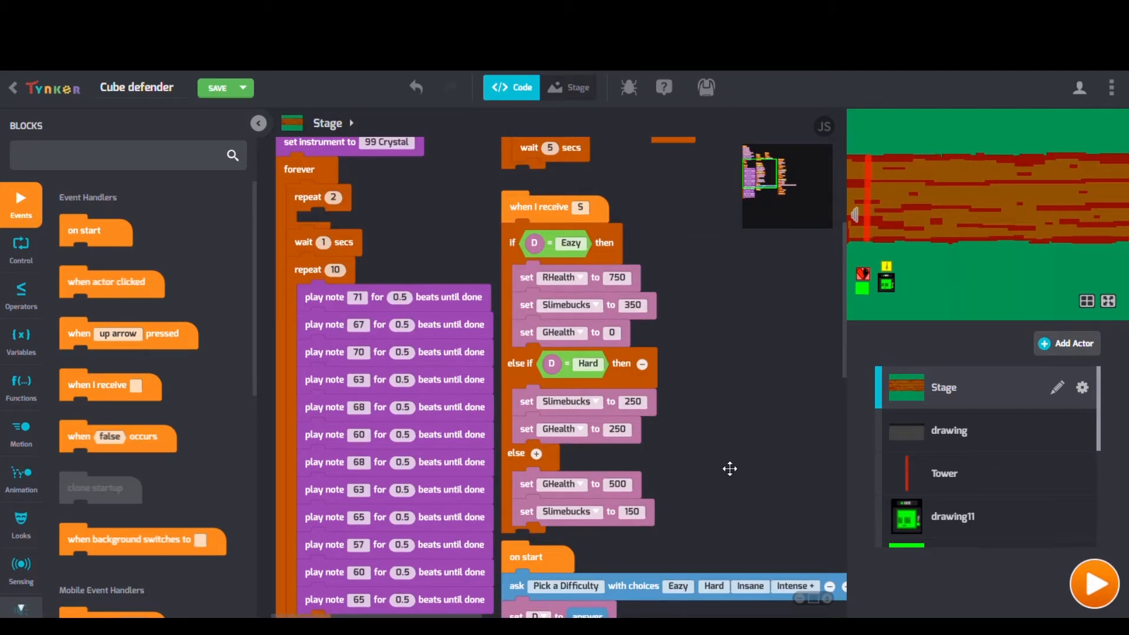
pyautogui.scroll(-3)
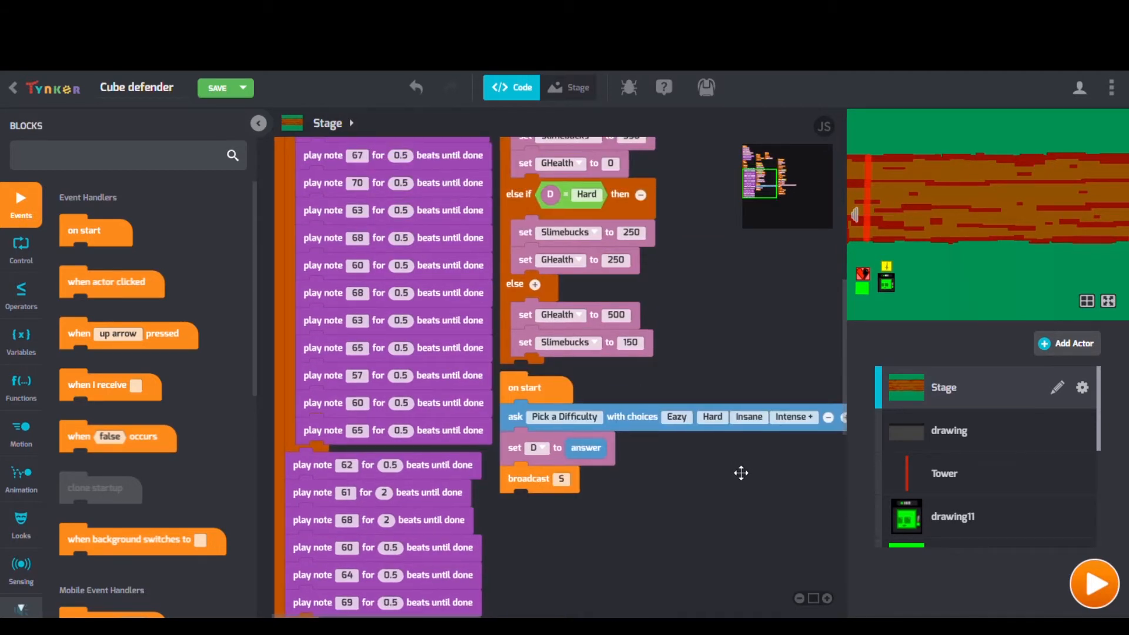
pyautogui.moveTo(741, 473); pyautogui.dragTo(438, 467)
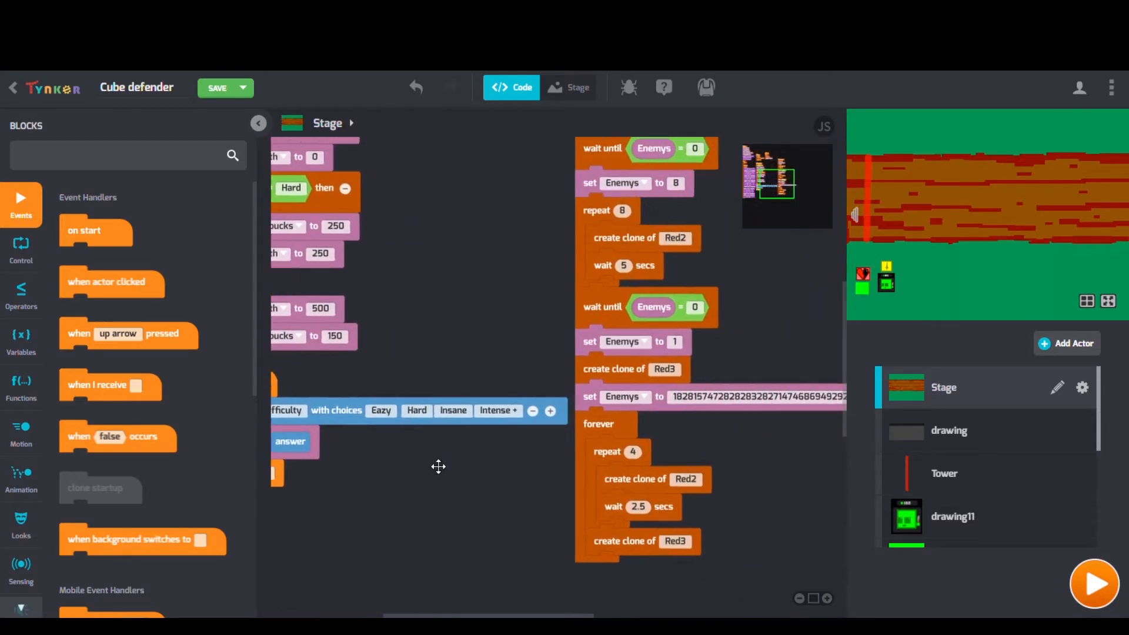
pyautogui.click(1094, 584)
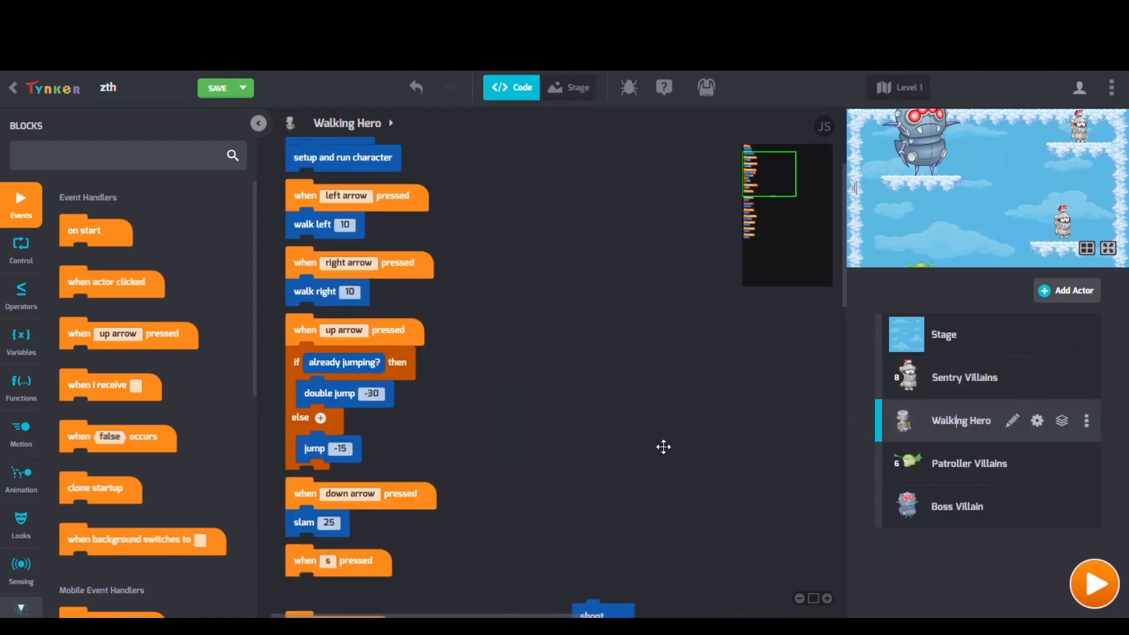
# Scroll through the Walking Hero's walk, jump and slam blocks, then move on to the next project
pyautogui.scroll(-3)
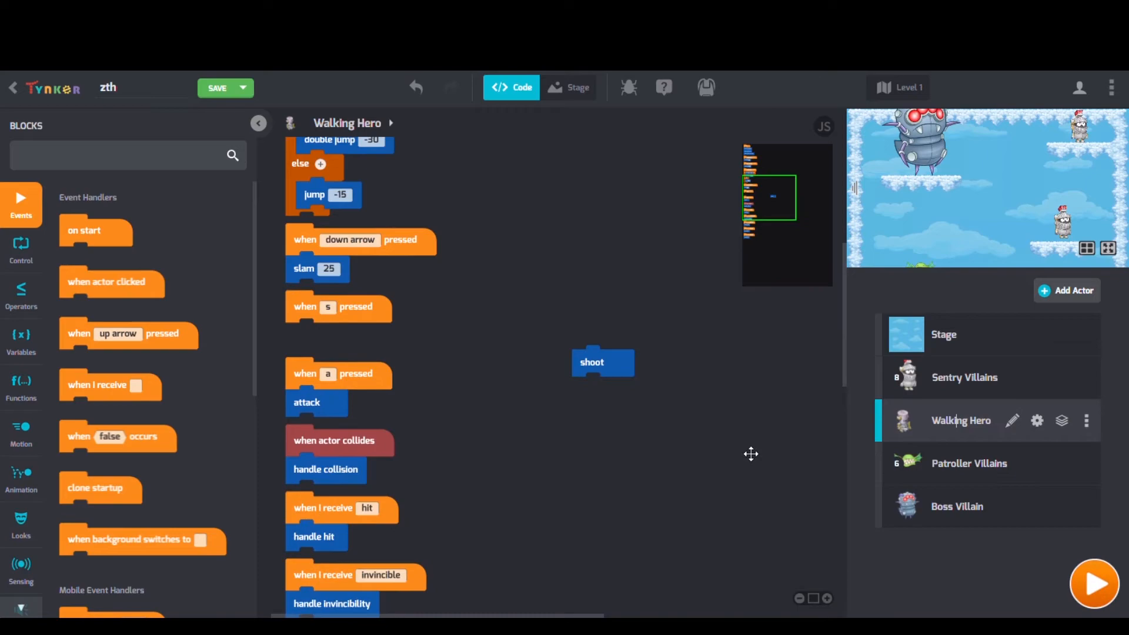
pyautogui.click(1094, 583)
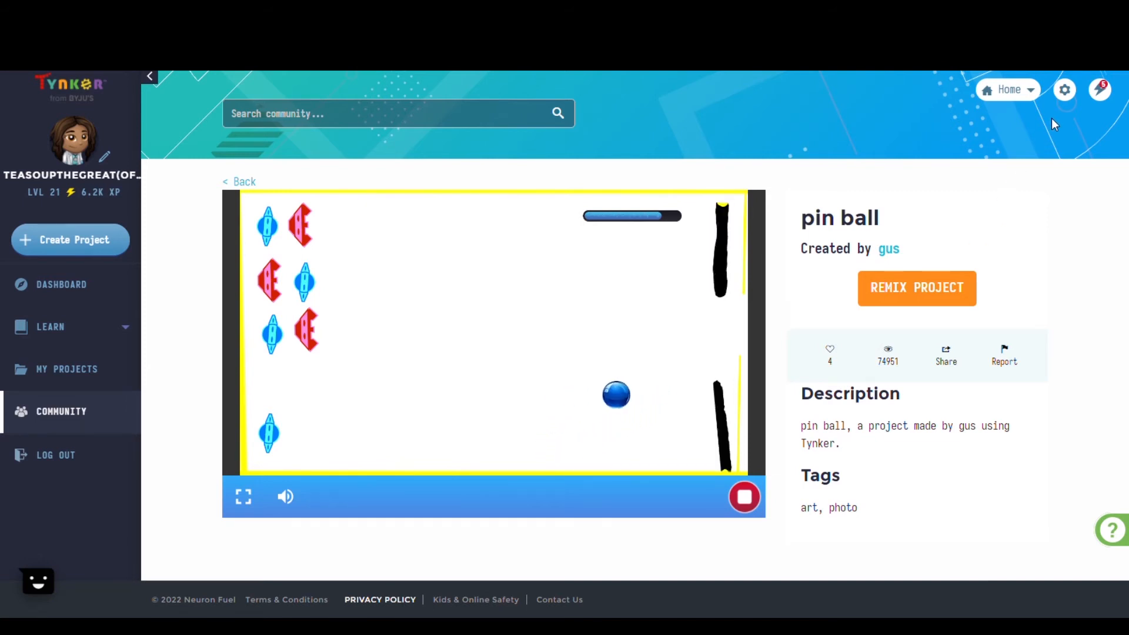
# Remix the pin ball project to reveal the blue ball's bouncing scripts in Code view
pyautogui.click(916, 288)
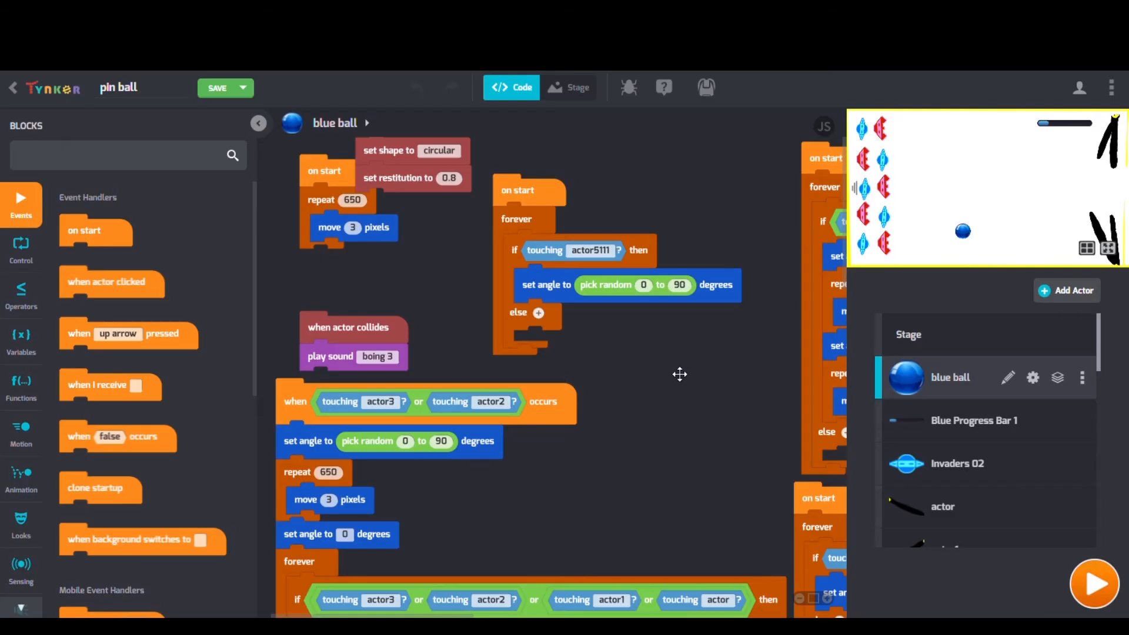
pyautogui.moveTo(653, 377)
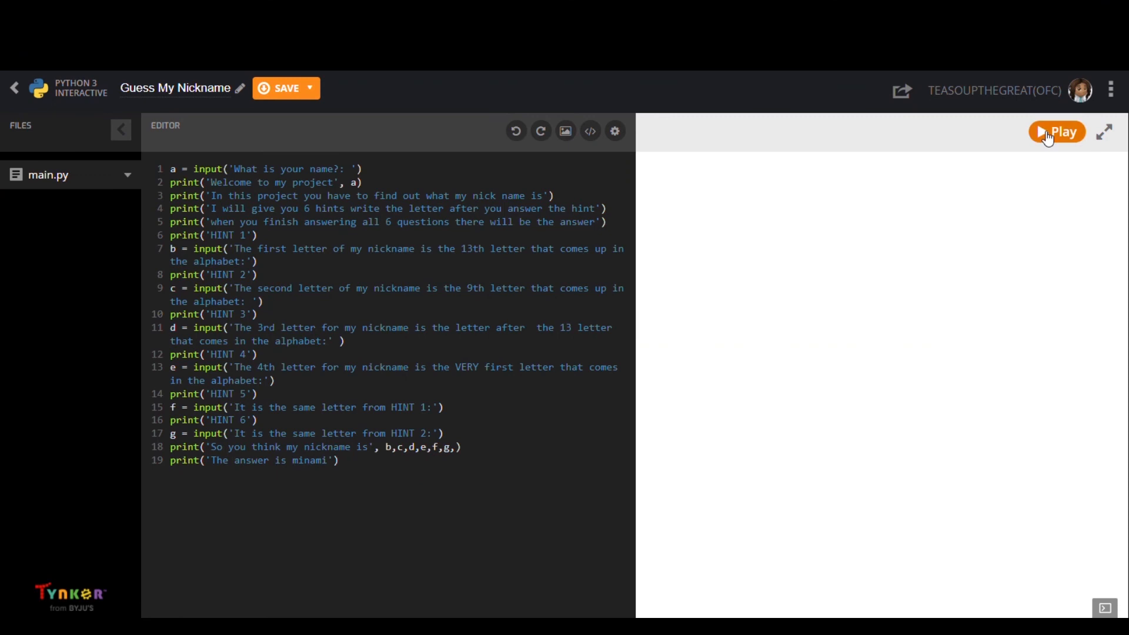
# Run Guess My Nickname and answer its name prompt with 'Tynker'
pyautogui.click(1056, 132)
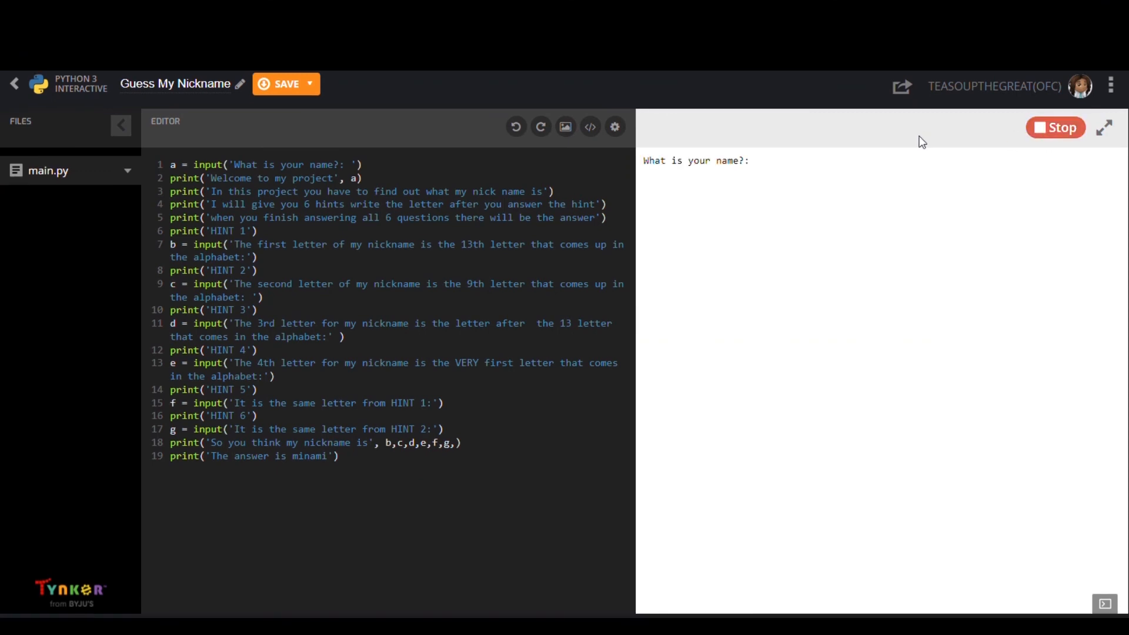
pyautogui.write('Tynker')
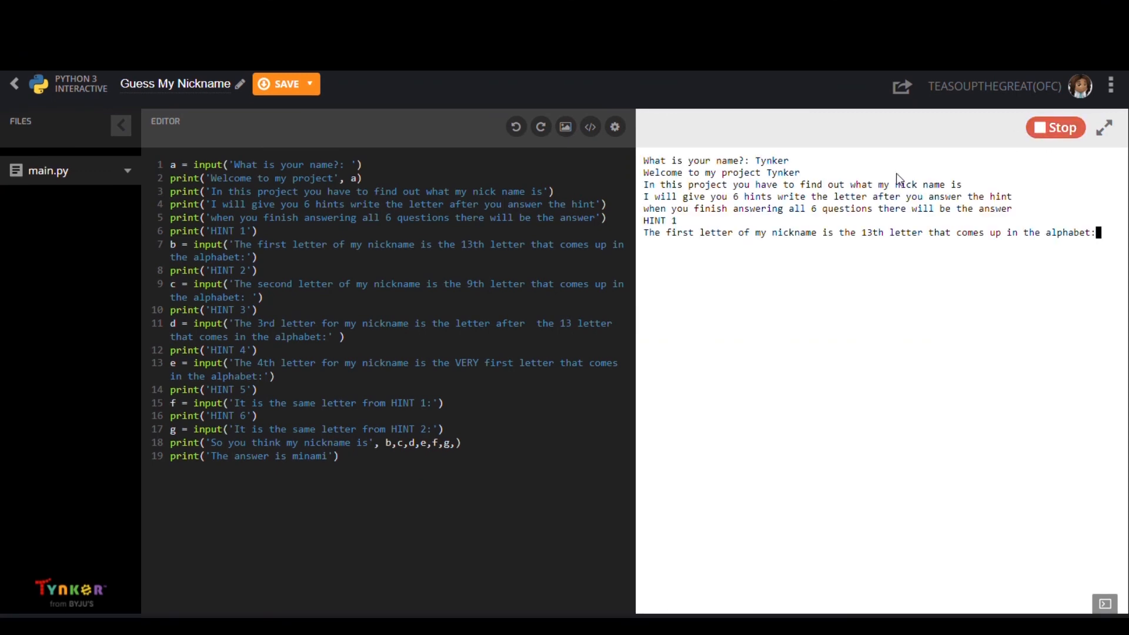